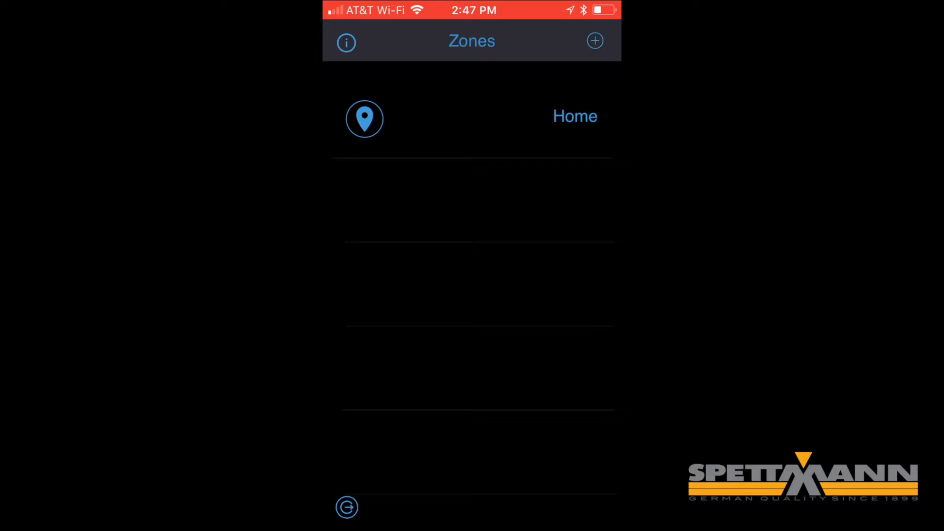
Open the Home zone and bring up the Add Shade form.
left_click(472, 116)
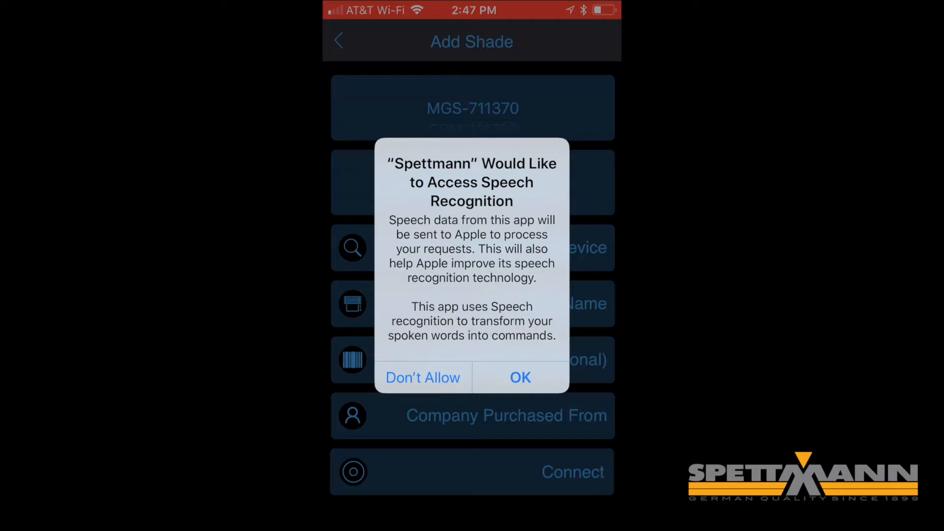
Dismiss the speech prompt and connect a Window Awning shade named 'Outside Area Awning'.
left_click(520, 377)
type("Outs")
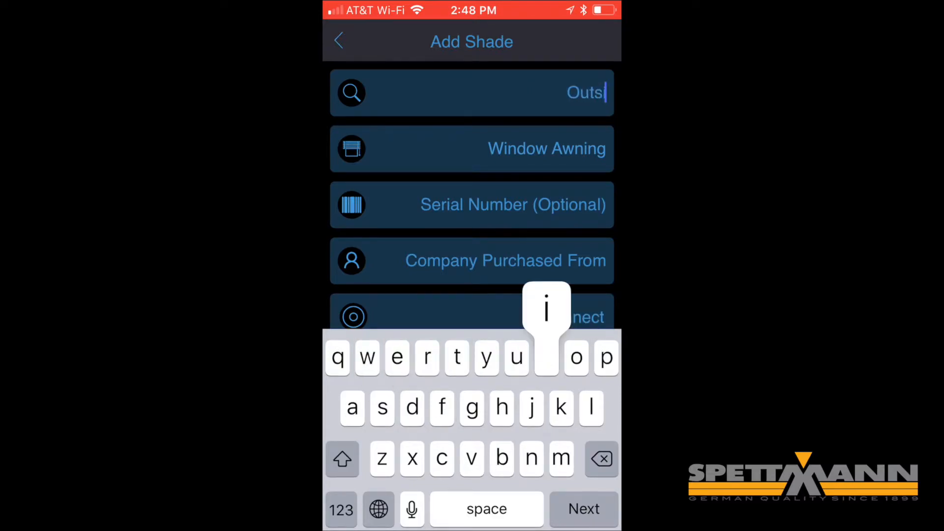
type("ide")
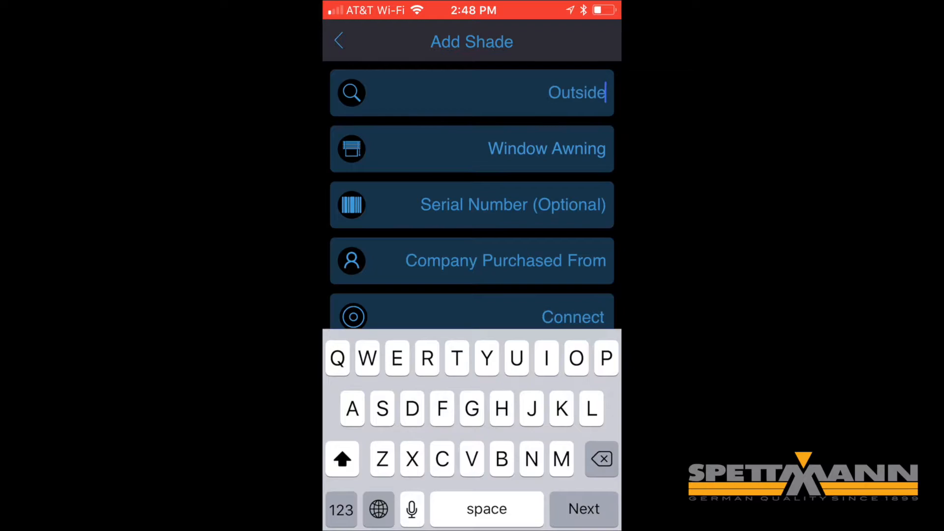
type("Area")
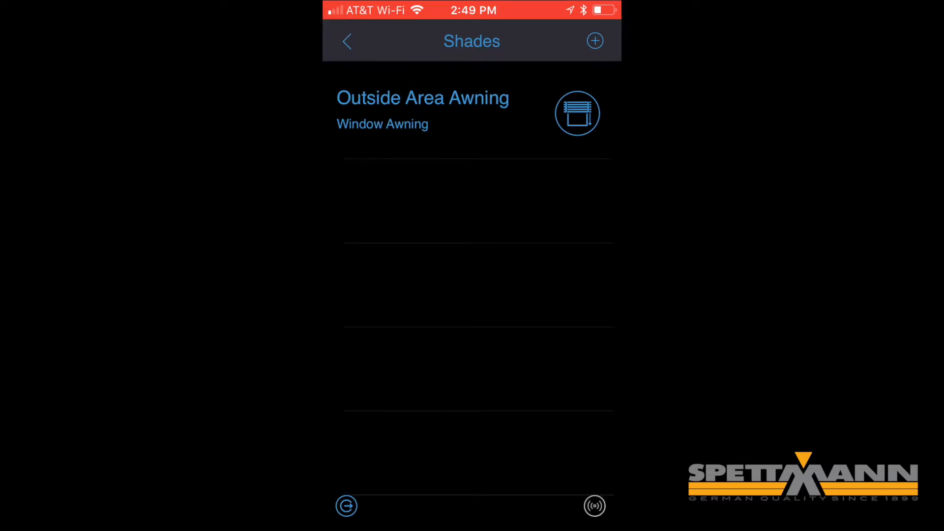
Start a second Add Shade form for device SPF-911000 as a Drop Shade.
left_click(594, 40)
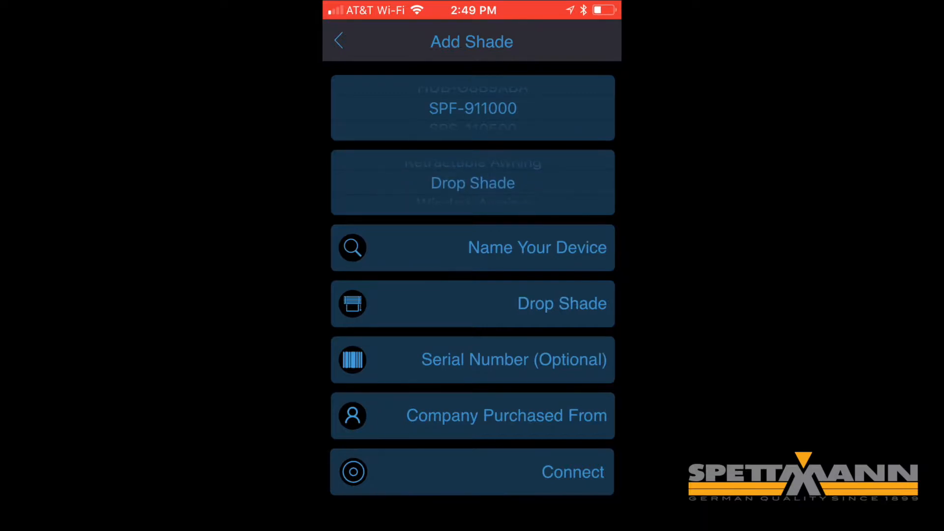
Name the Drop Shade 'Living Room', enter purchaser 'Bobs Awnings', and connect it.
left_click(471, 247)
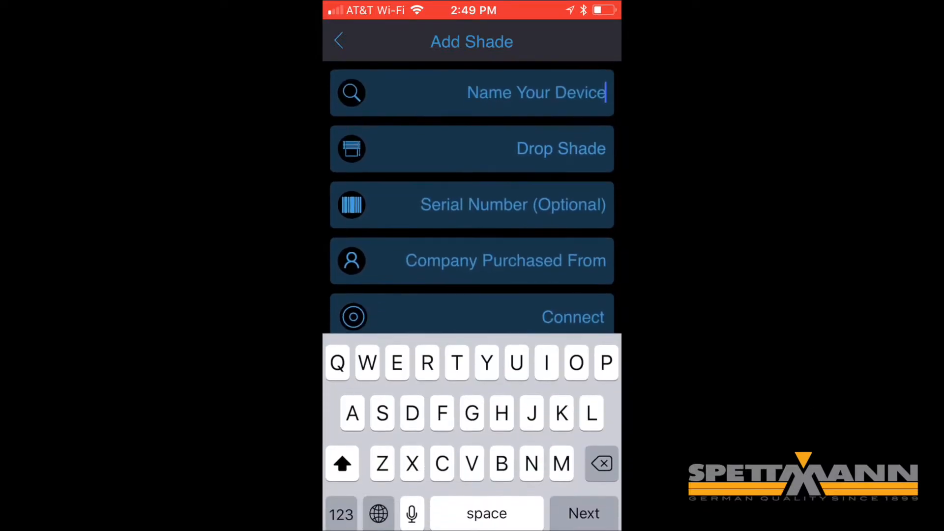
type("Living")
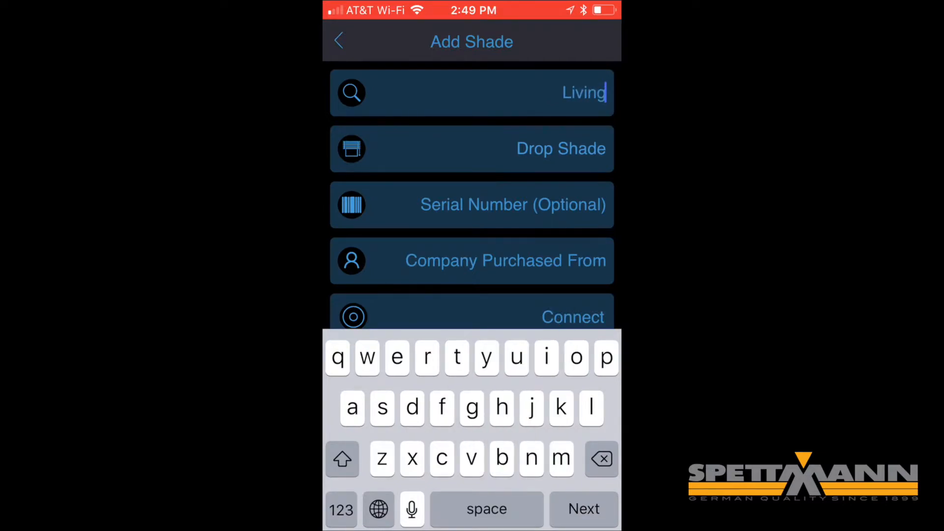
type("Room")
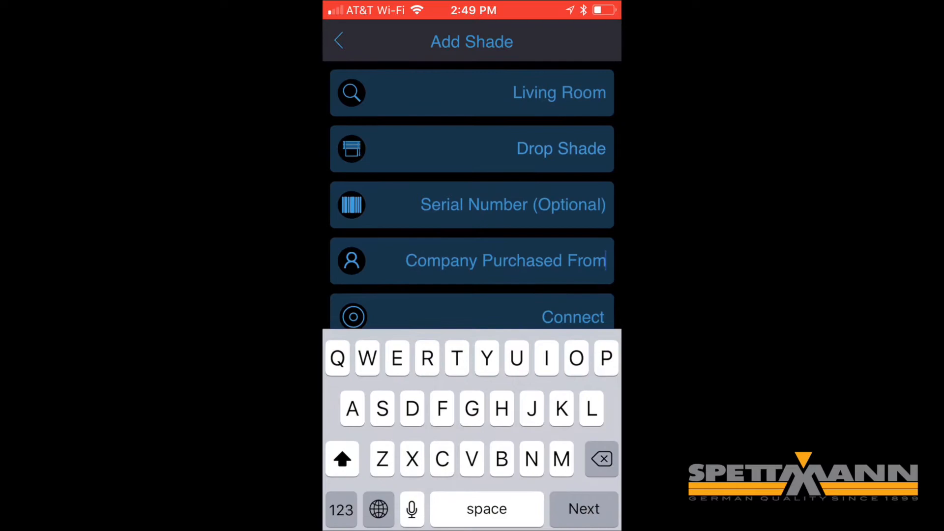
type("Bobs Awnings")
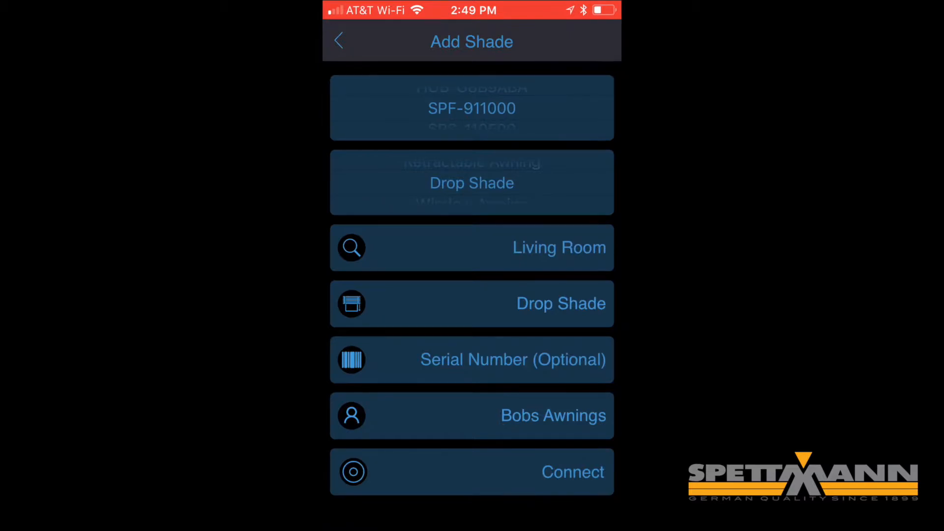
left_click(339, 41)
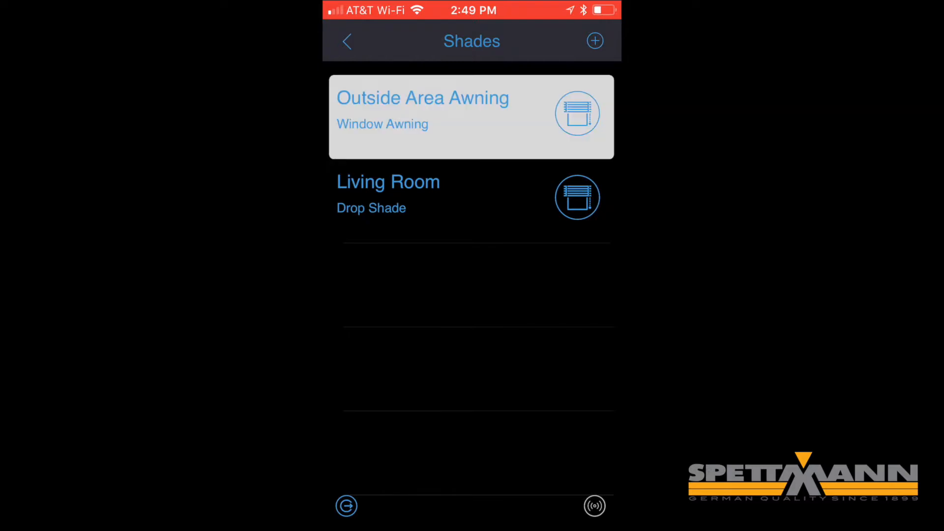
Open a shade's Blinds control screen showing channel 3 and inside temperature.
left_click(471, 116)
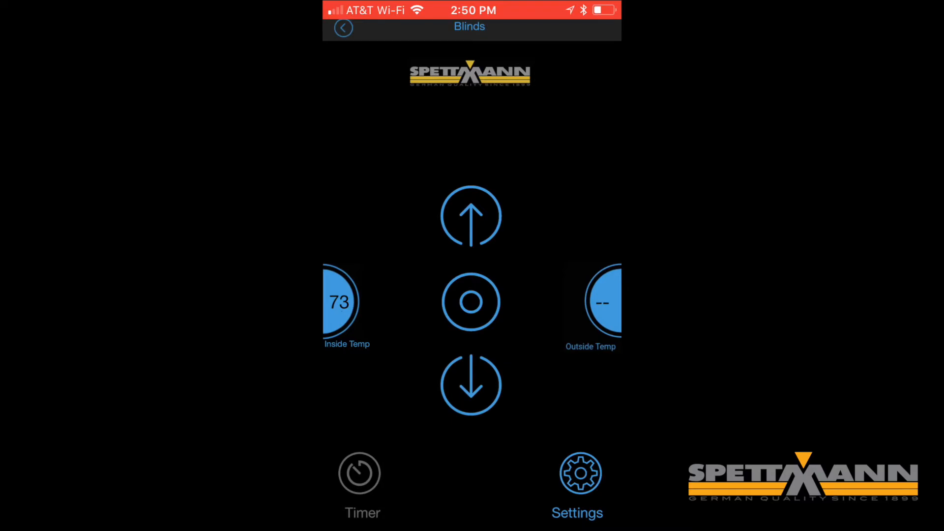
left_click(343, 27)
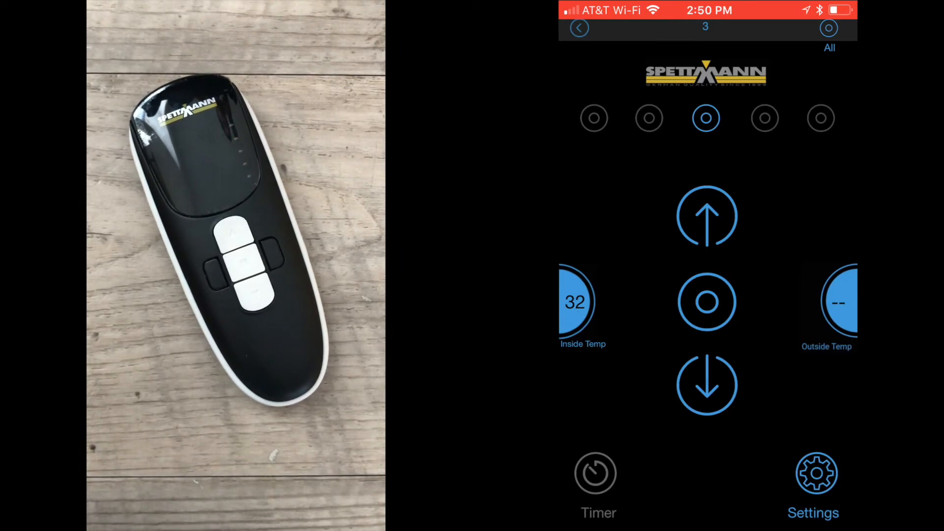
Try the remote's channel buttons, including all-channels, then open Channel Titles settings.
left_click(648, 118)
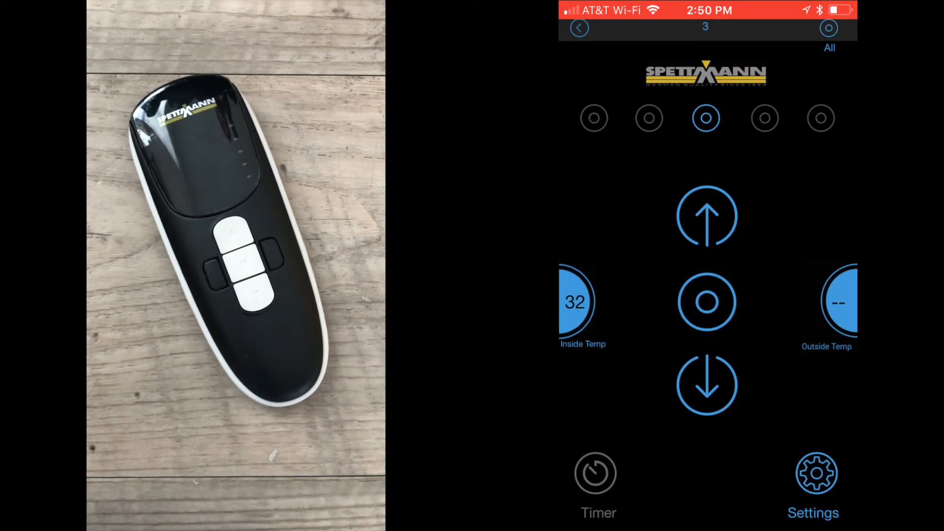
left_click(594, 119)
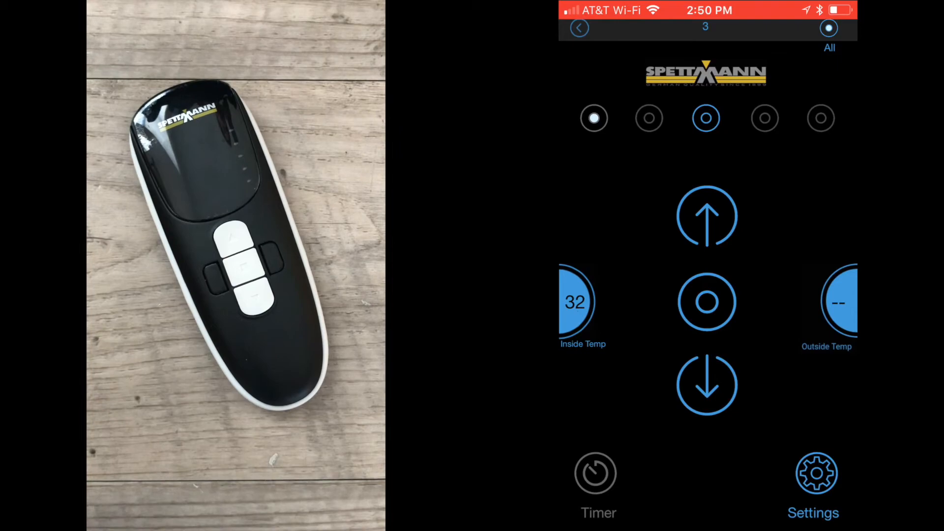
left_click(706, 118)
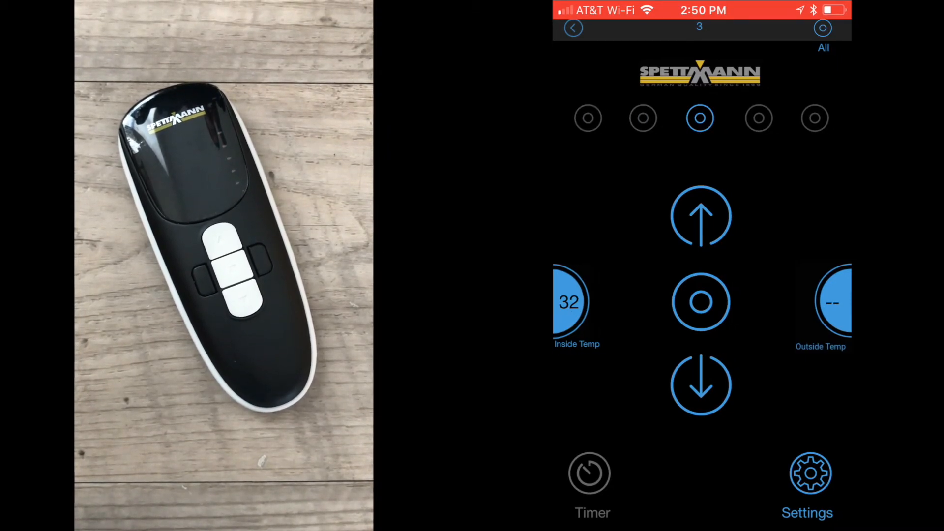
left_click(809, 473)
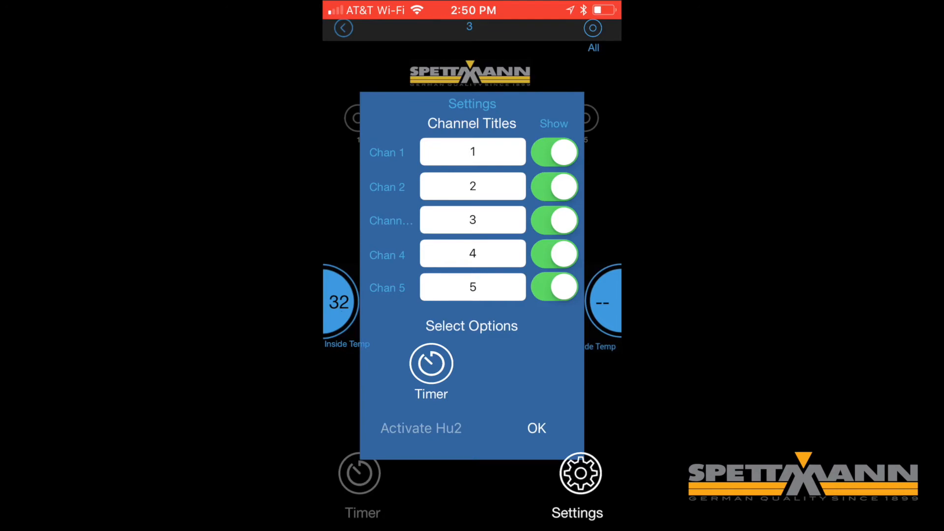
Toggle off Chan 4 and 5, title Chan 1–3 Kitchen, Bobs, Bedroom, and save.
left_click(554, 254)
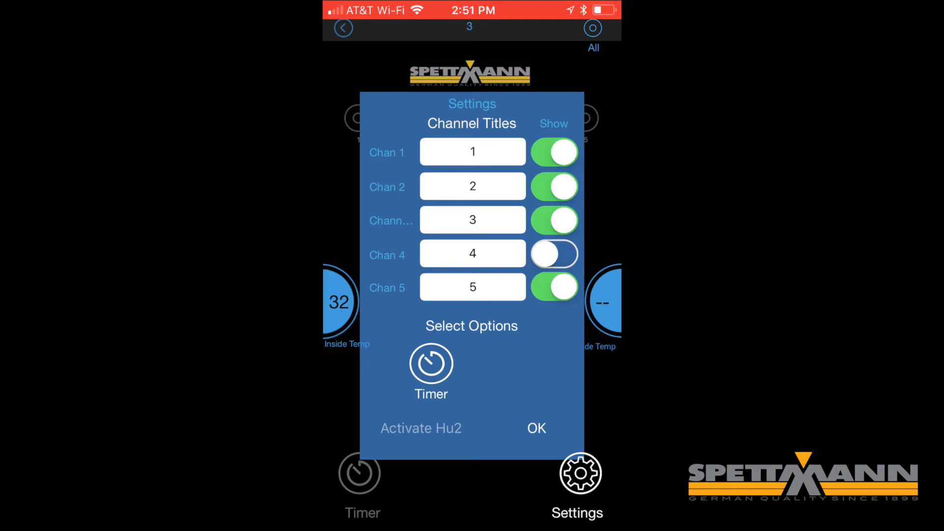
left_click(535, 428)
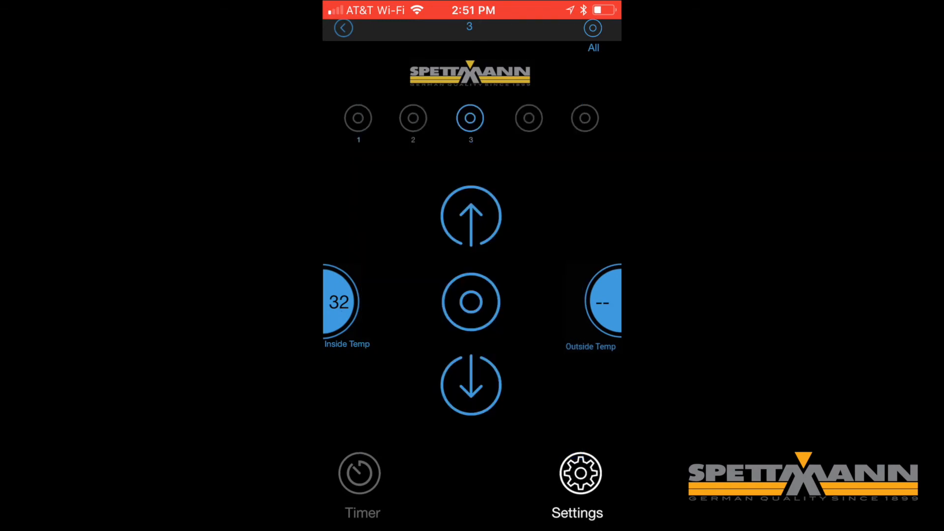
left_click(577, 472)
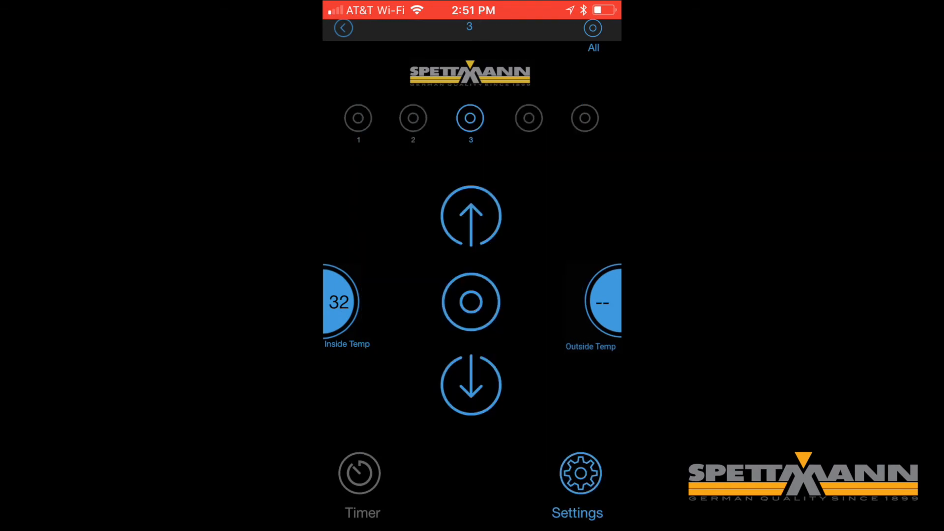
left_click(576, 473)
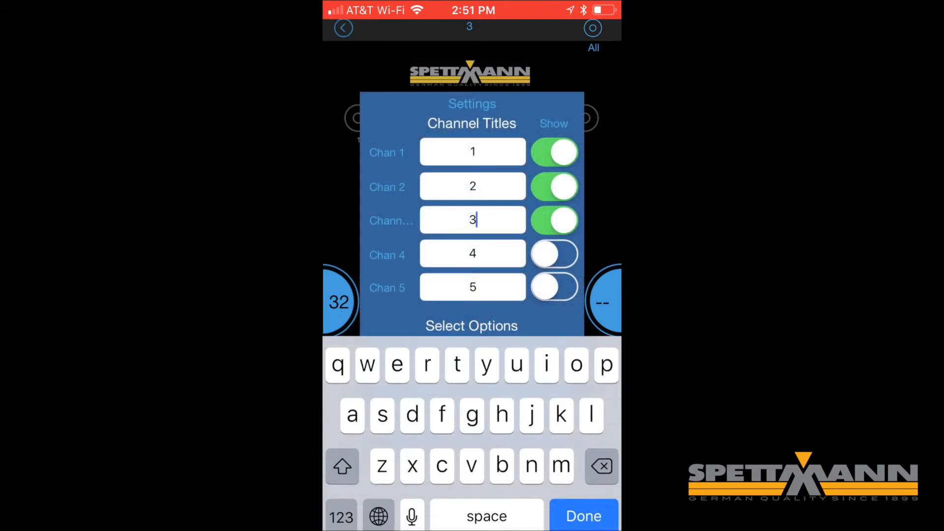
type("Bedroom")
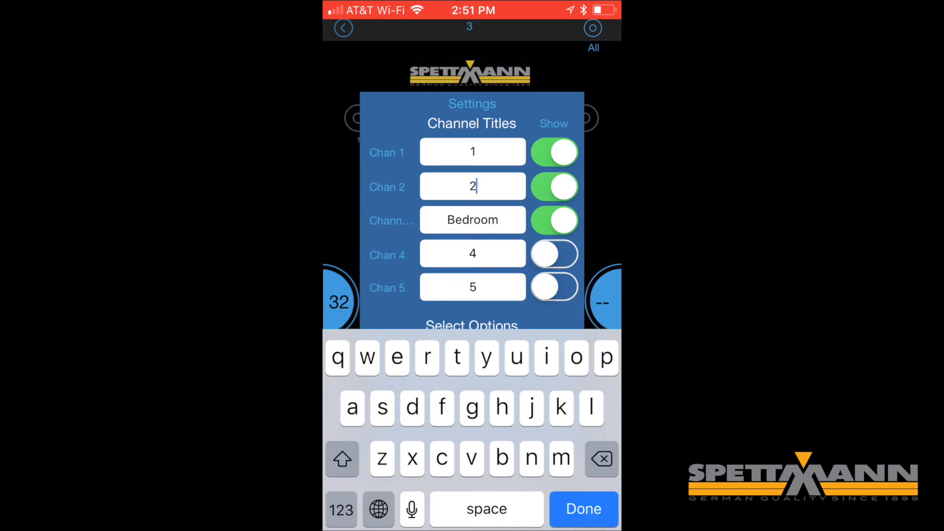
left_click(500, 407)
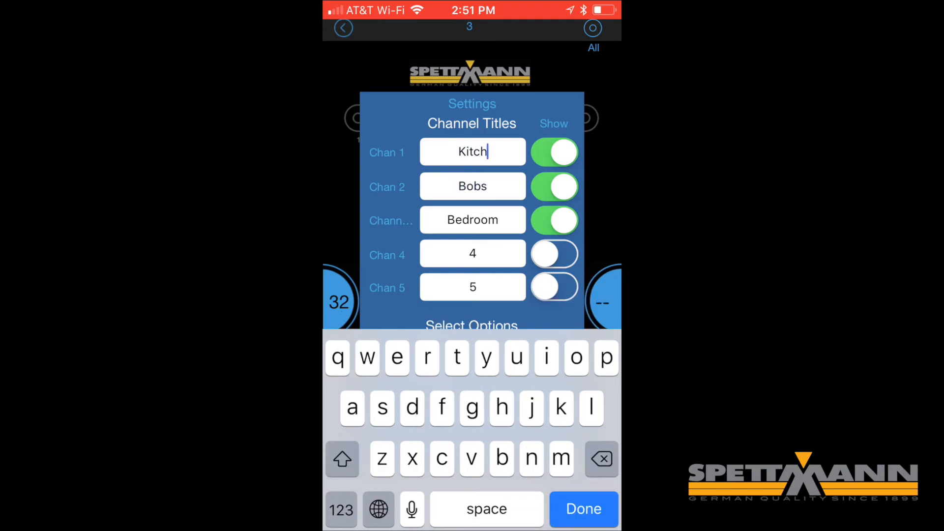
left_click(583, 509)
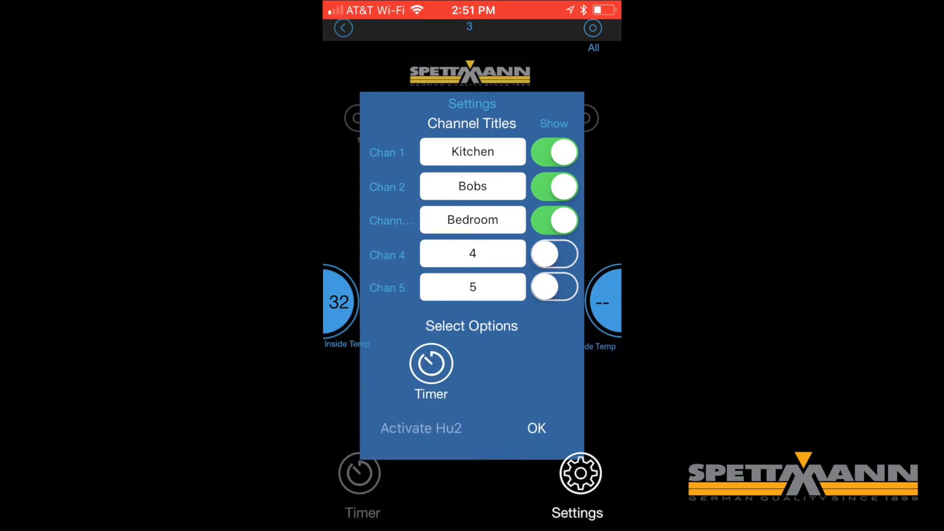
left_click(534, 428)
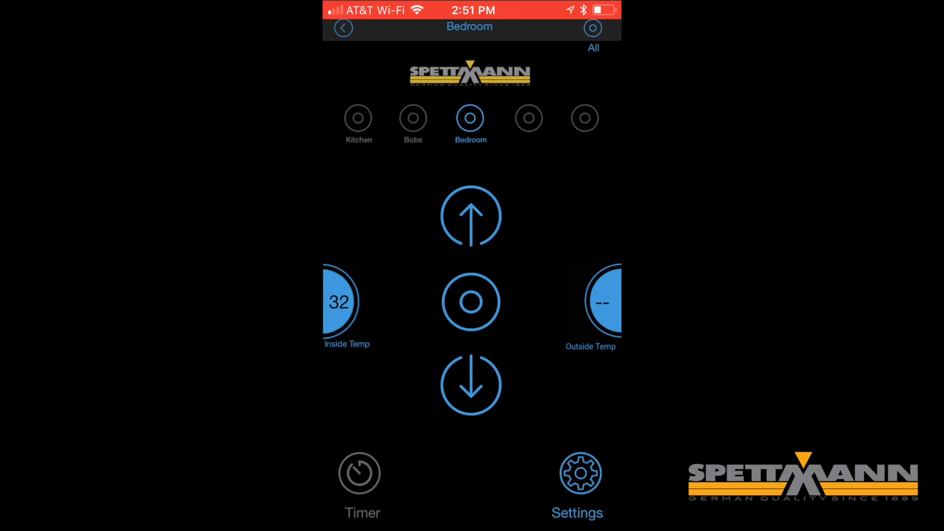